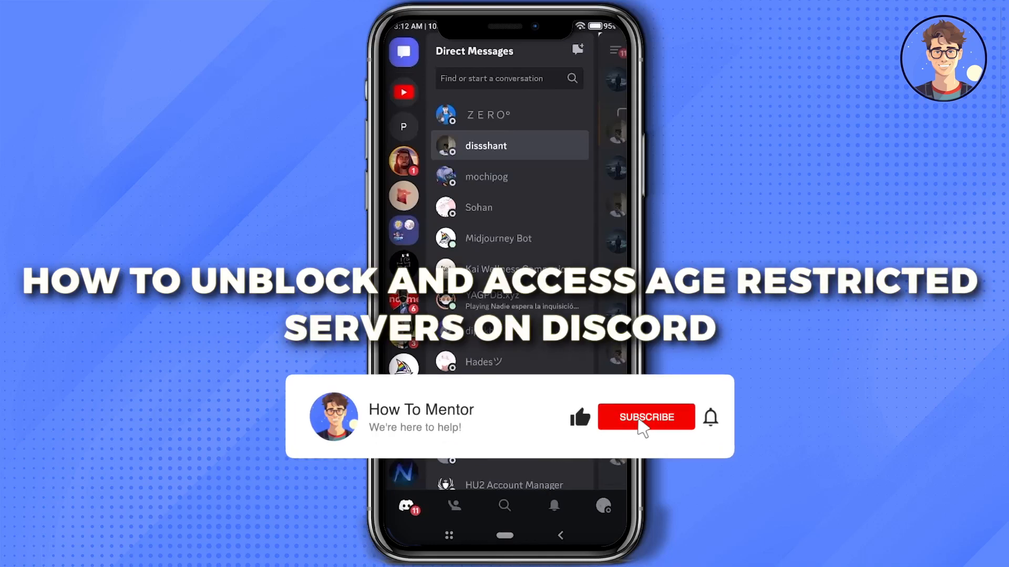
Leave the direct messages list for the account settings overview via the profile avatar.
{"action": "left_click", "coordinate": [646, 419]}
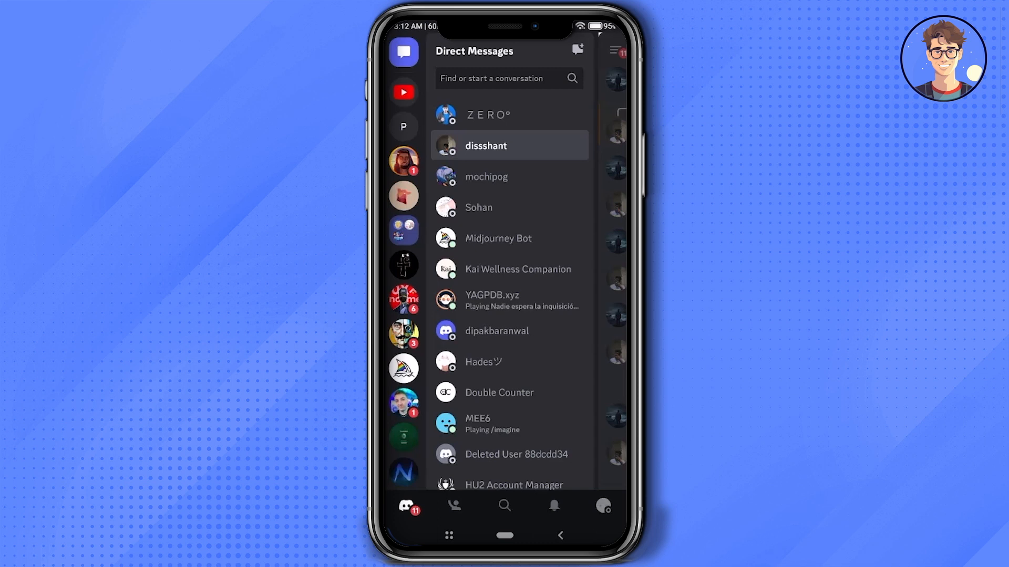
{"action": "left_click", "coordinate": [604, 507]}
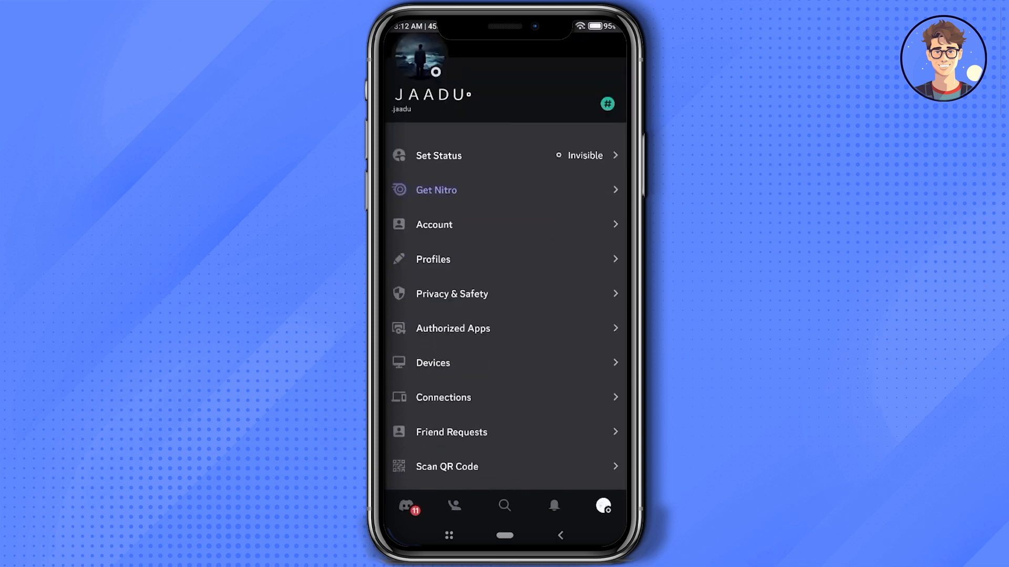
Review the mobile Privacy & Safety options, then return to the phone's home screen.
{"action": "left_click", "coordinate": [452, 295]}
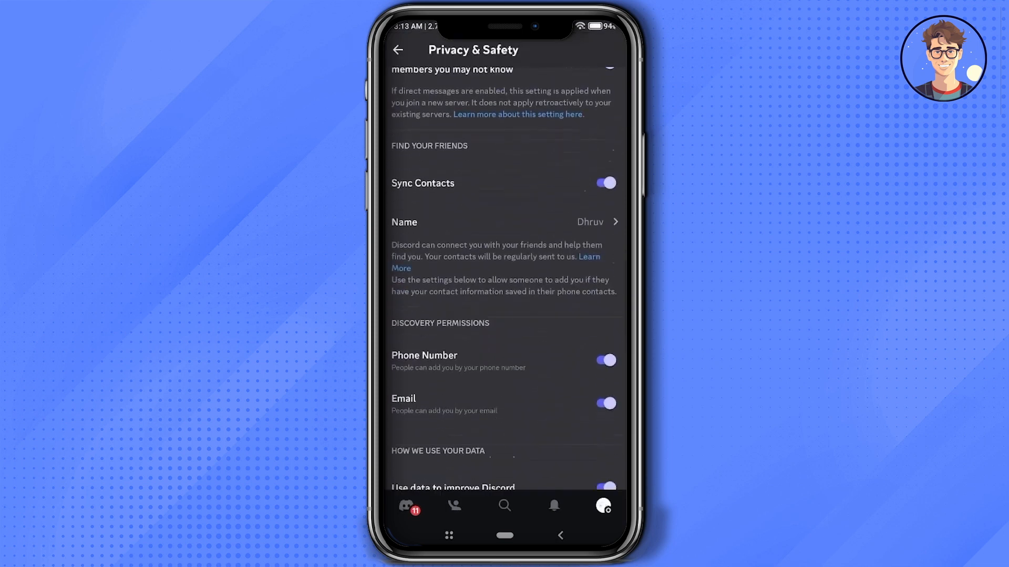
{"action": "scroll", "scroll_direction": "down", "scroll_amount": 3}
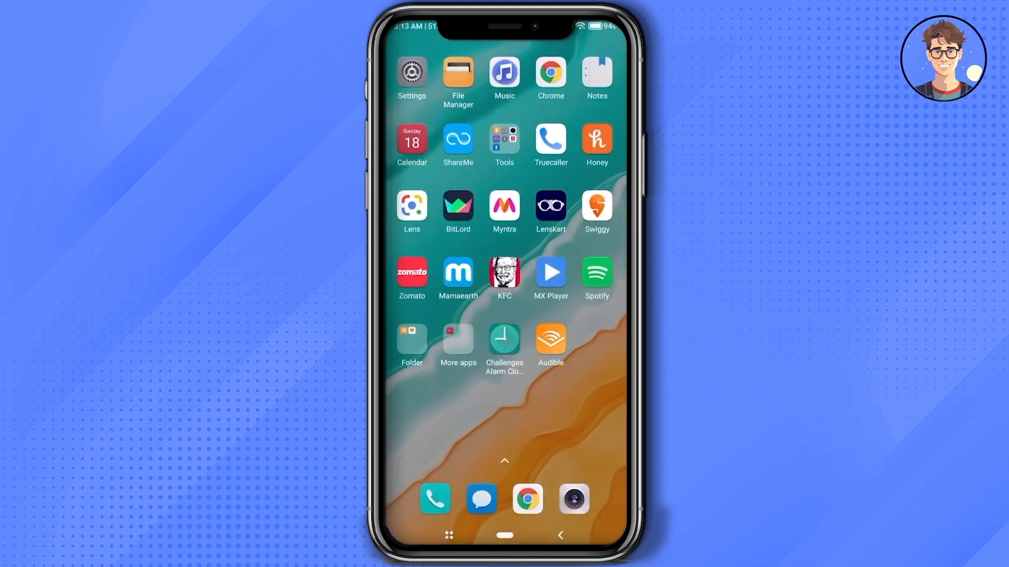
Launch Chrome, load discord.com and reach the discord.com/login page.
{"action": "left_click", "coordinate": [527, 499]}
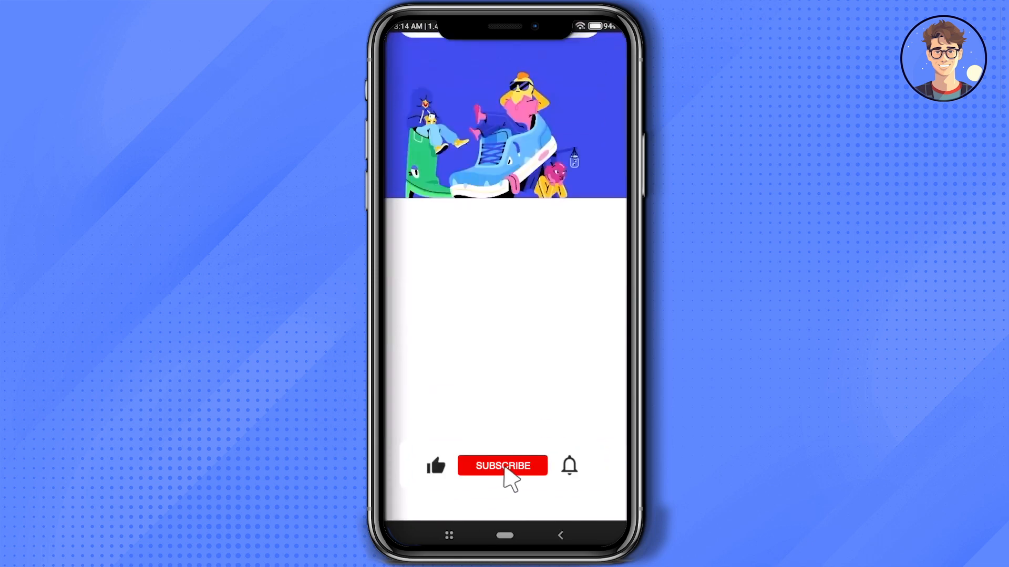
{"action": "left_click", "coordinate": [502, 467]}
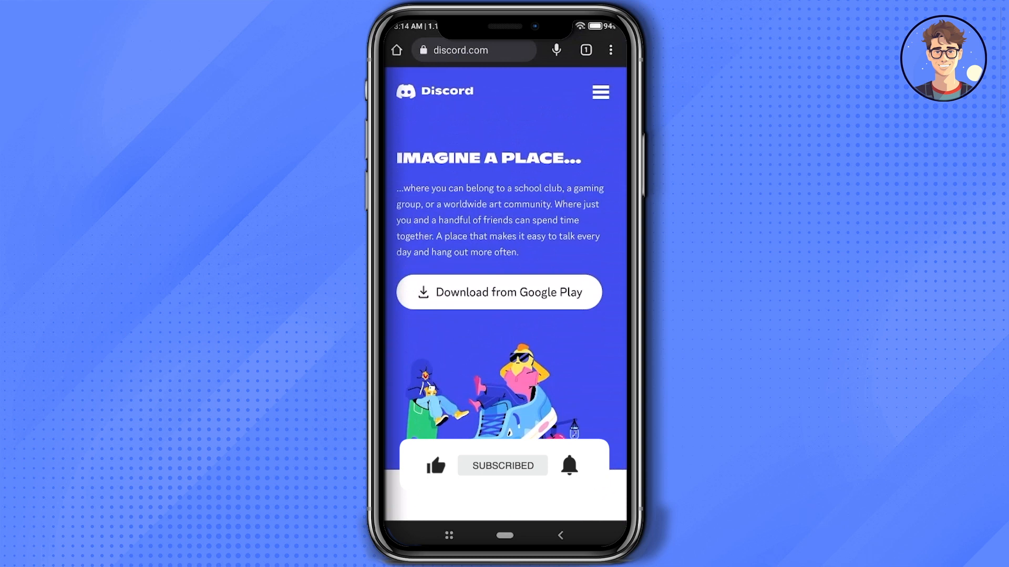
{"action": "left_click", "coordinate": [610, 51]}
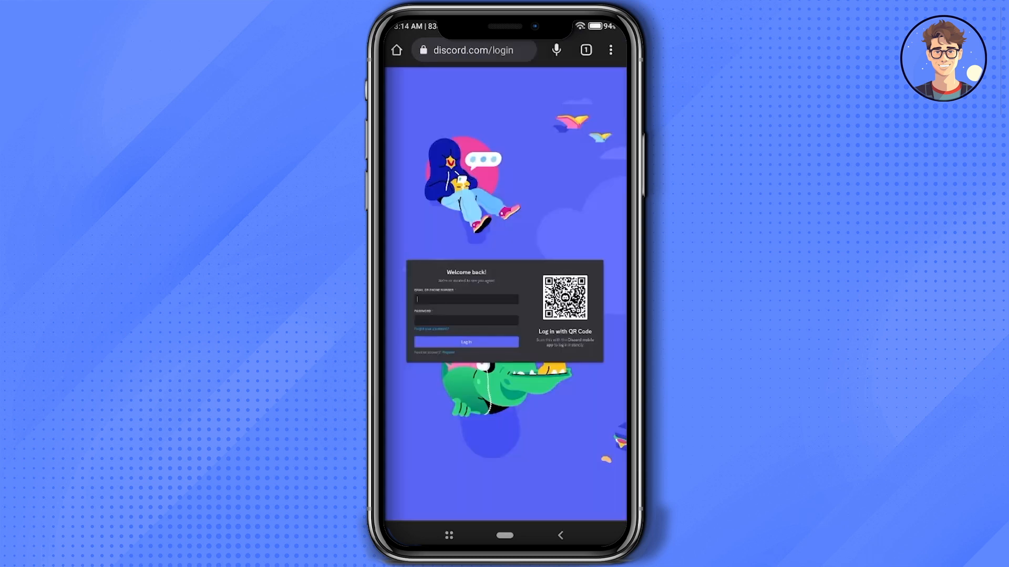
Sign in with email and password and load discord.com/channels with the DM list.
{"action": "left_click", "coordinate": [466, 342]}
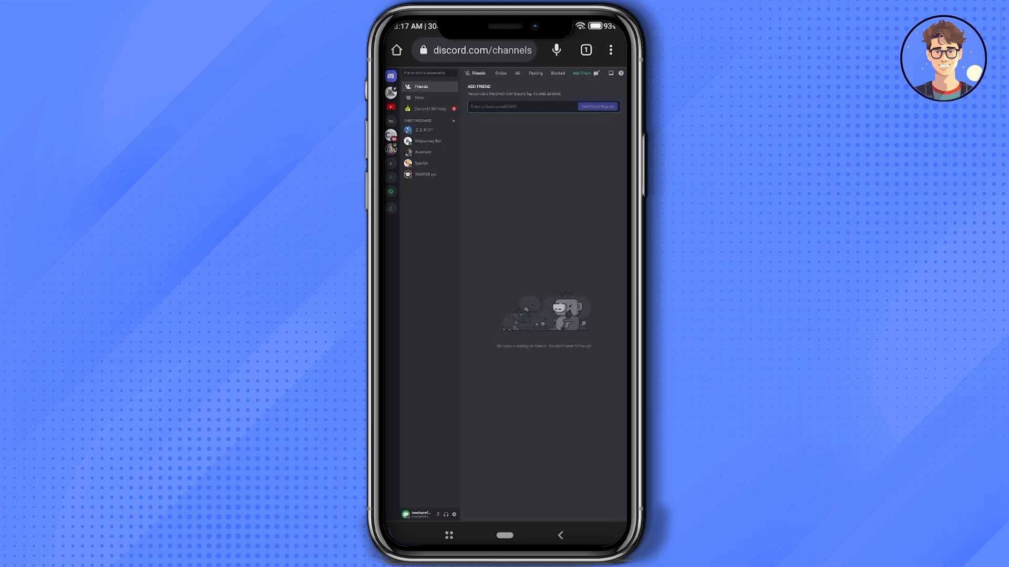
{"action": "left_click", "coordinate": [610, 49]}
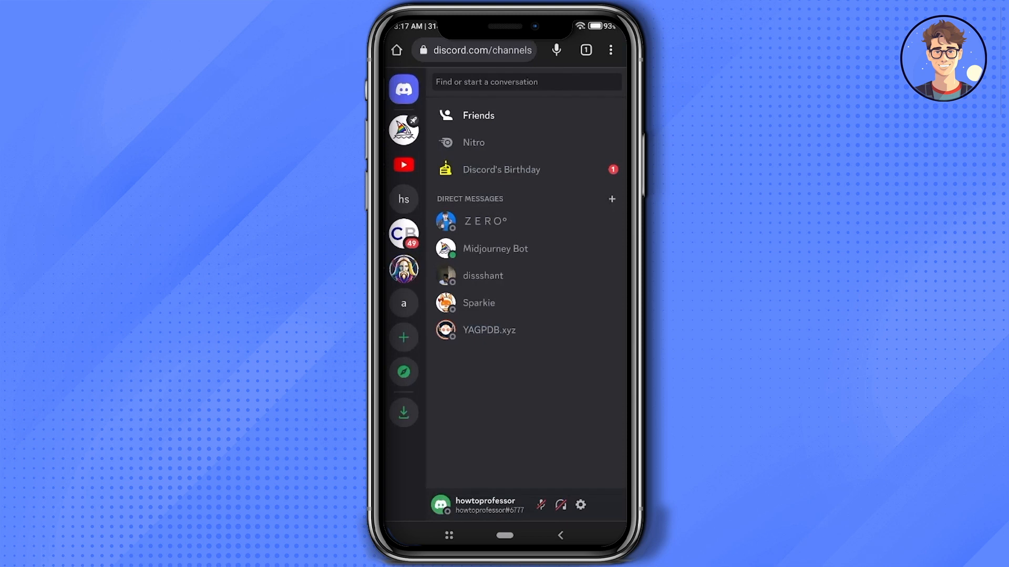
In web Privacy & Safety, switch on 'Allow access to age-restricted servers on iOS'.
{"action": "left_click", "coordinate": [582, 504]}
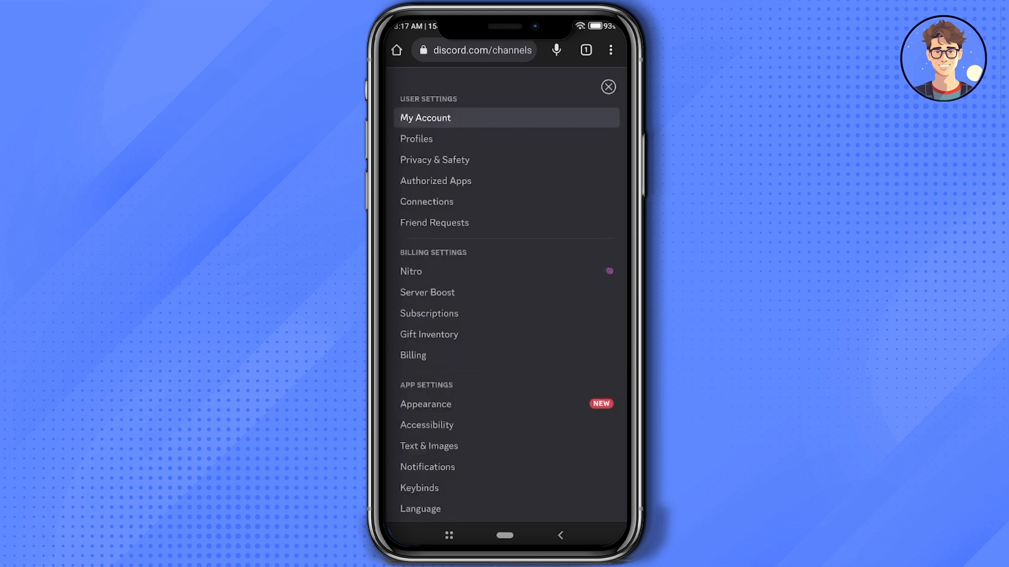
{"action": "left_click", "coordinate": [435, 159]}
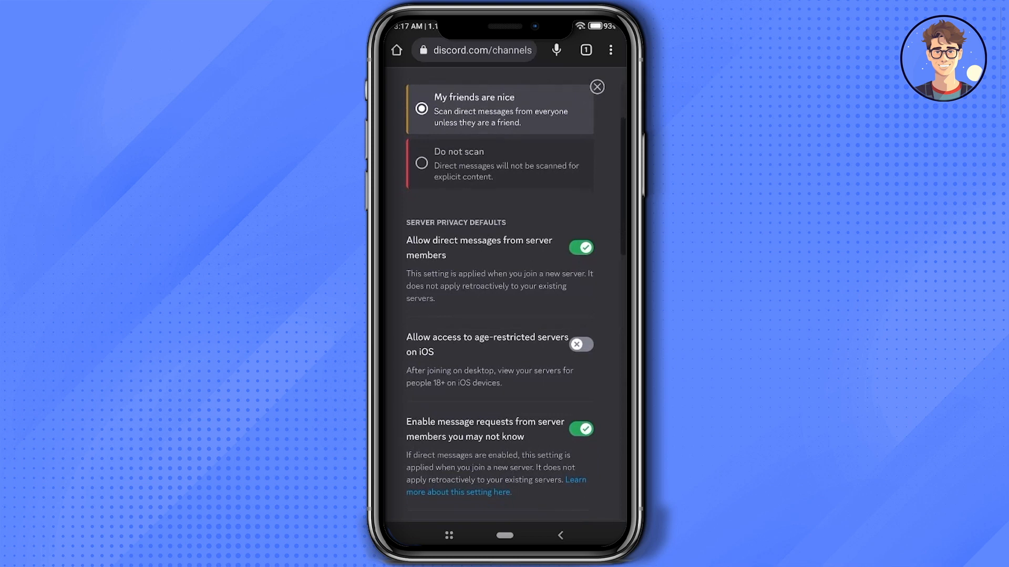
{"action": "left_click", "coordinate": [581, 344]}
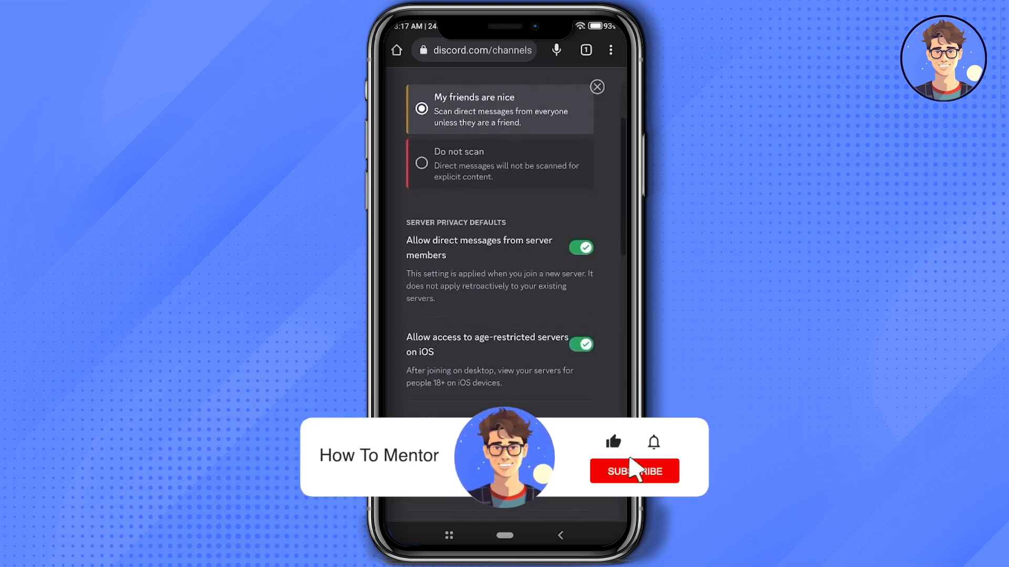
{"action": "left_click", "coordinate": [635, 471]}
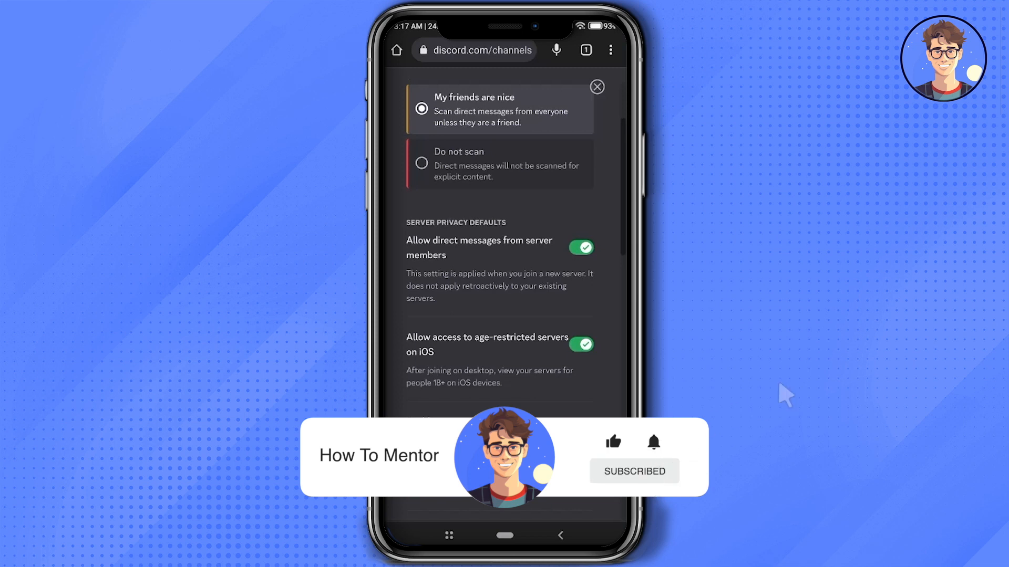